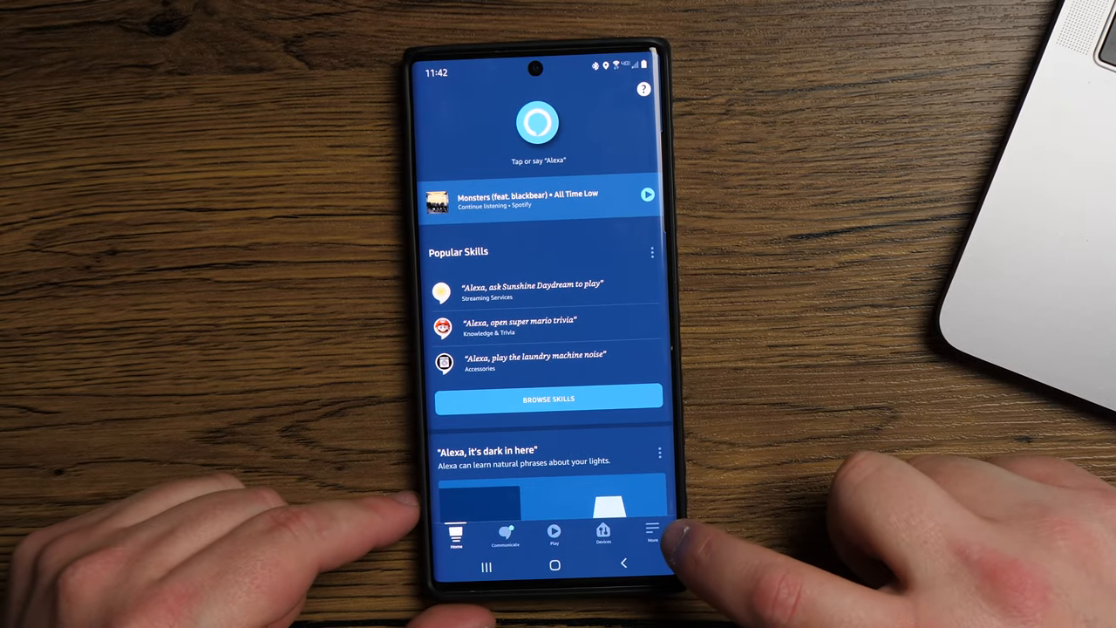
Step: Reach the Alexa Privacy page through More and Settings
click(652, 532)
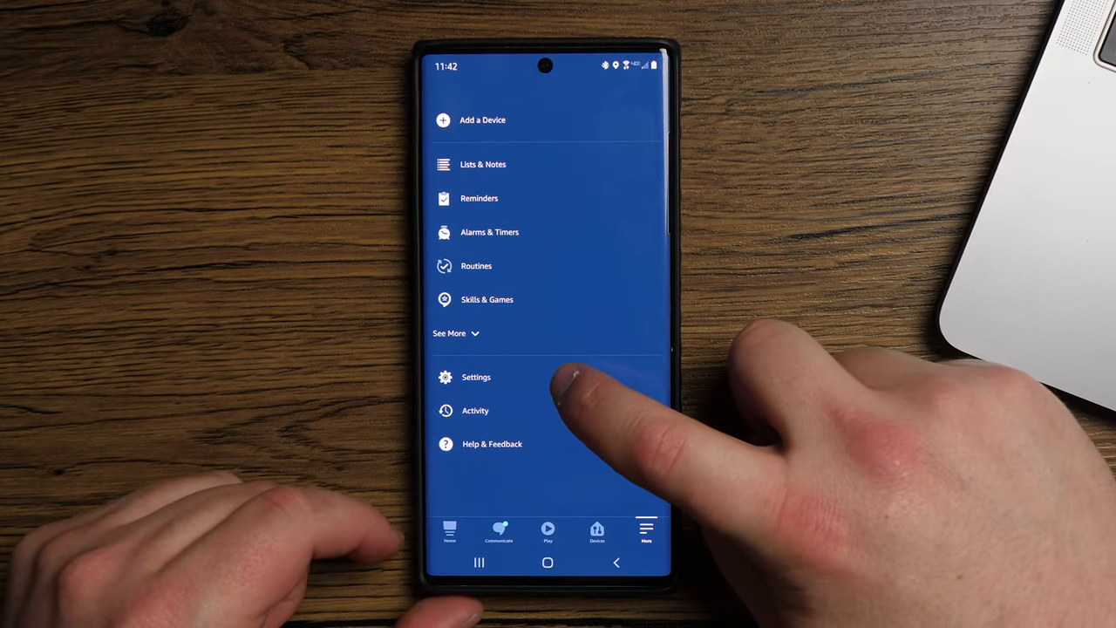
click(476, 377)
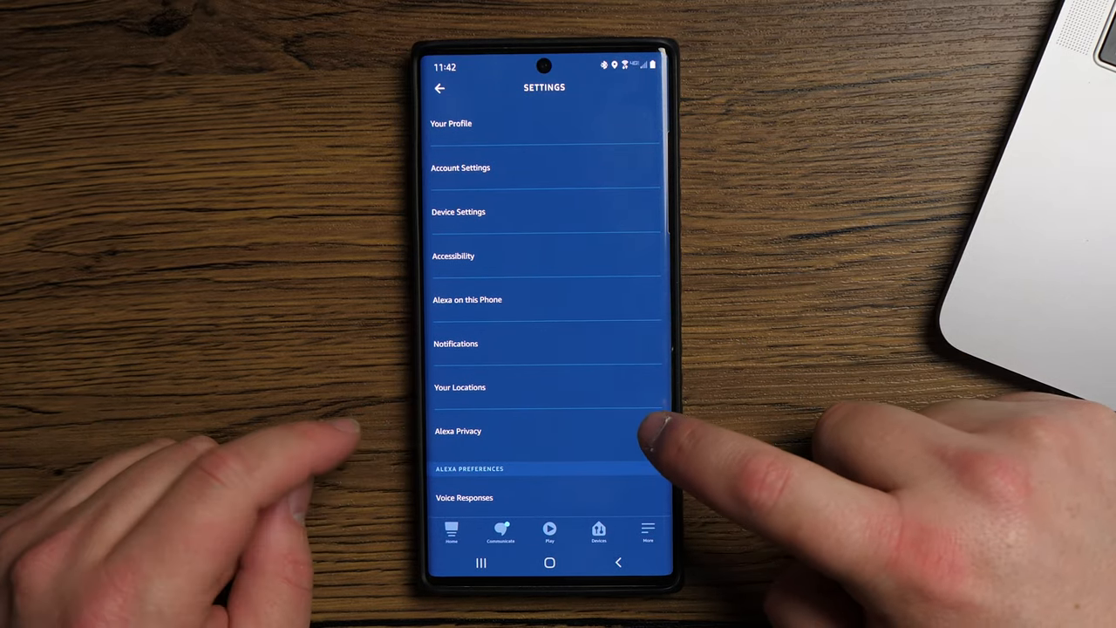
click(456, 430)
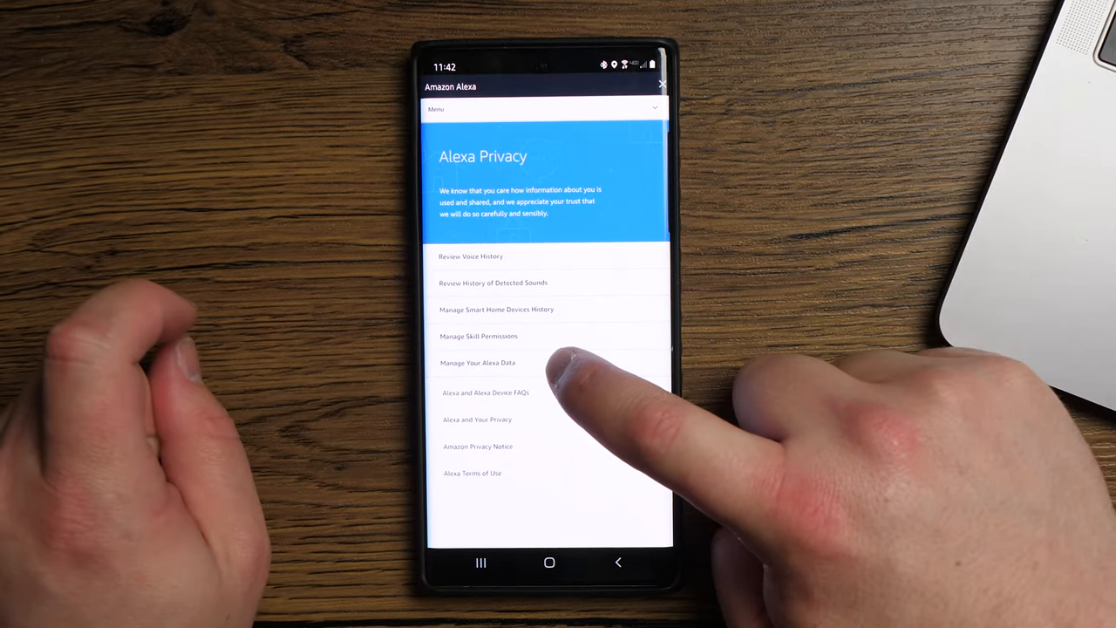
Step: Open Manage Your Alexa Data to reach the recording-retention choice
click(478, 361)
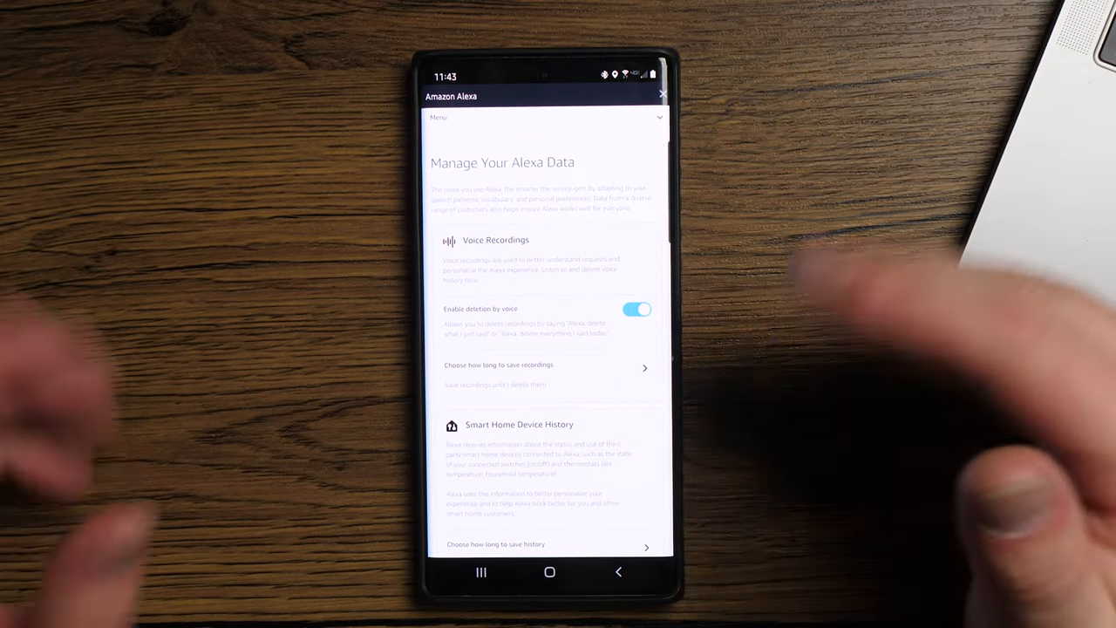
mouse_move(828, 392)
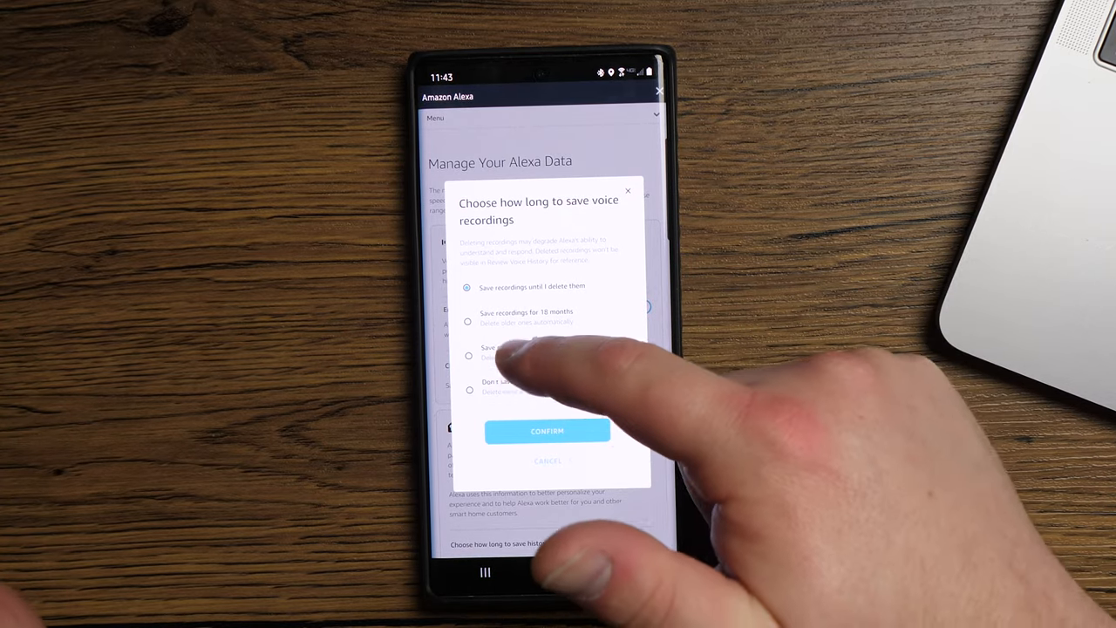
Step: Select saving voice recordings for 3 months
click(469, 356)
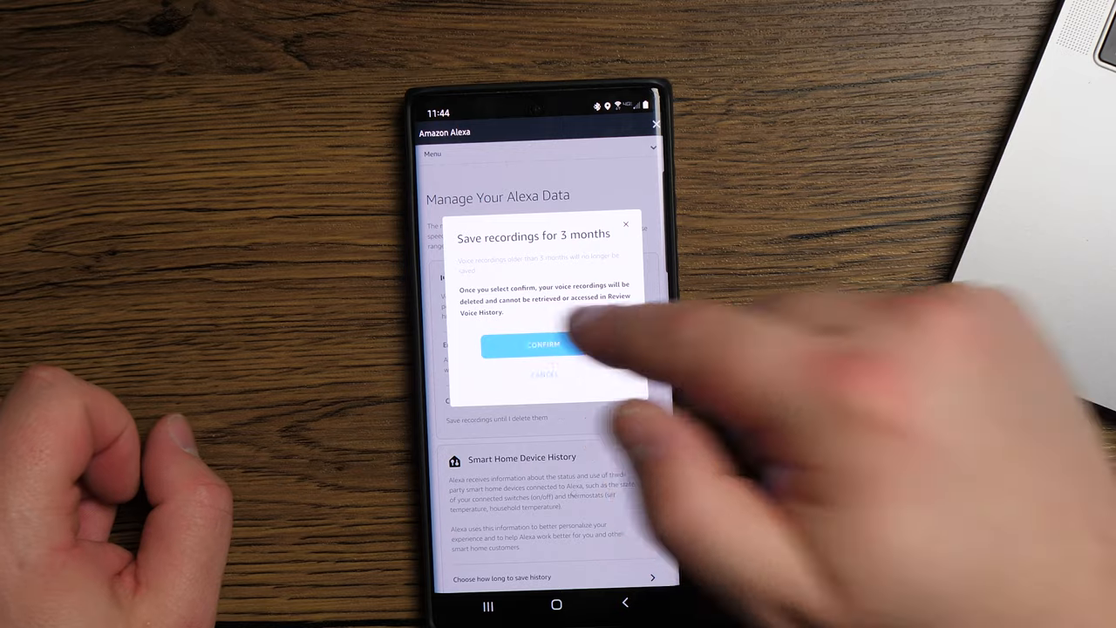
Step: Confirm the 3-month limit and open Review Voice History
click(543, 345)
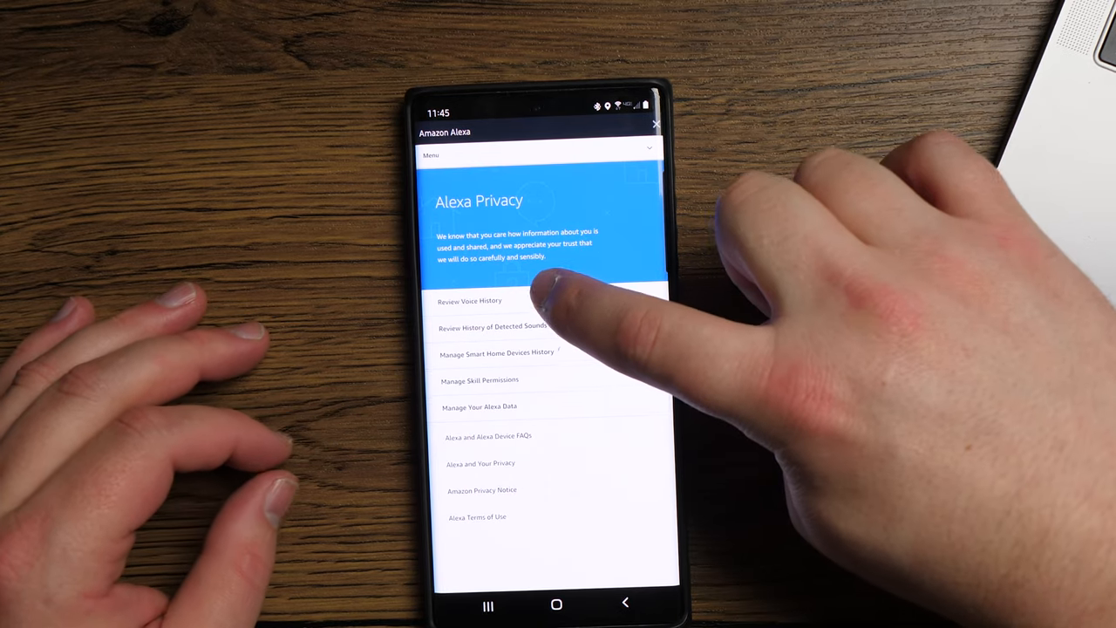
click(469, 300)
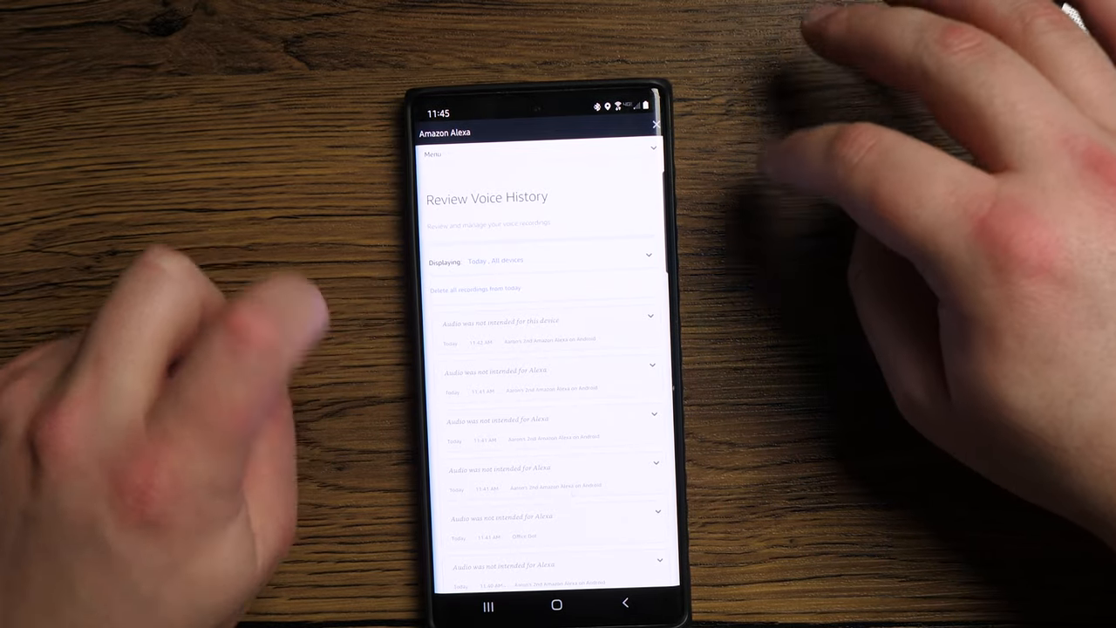
Step: Delete all of today's voice recordings and confirm the deletion
click(648, 255)
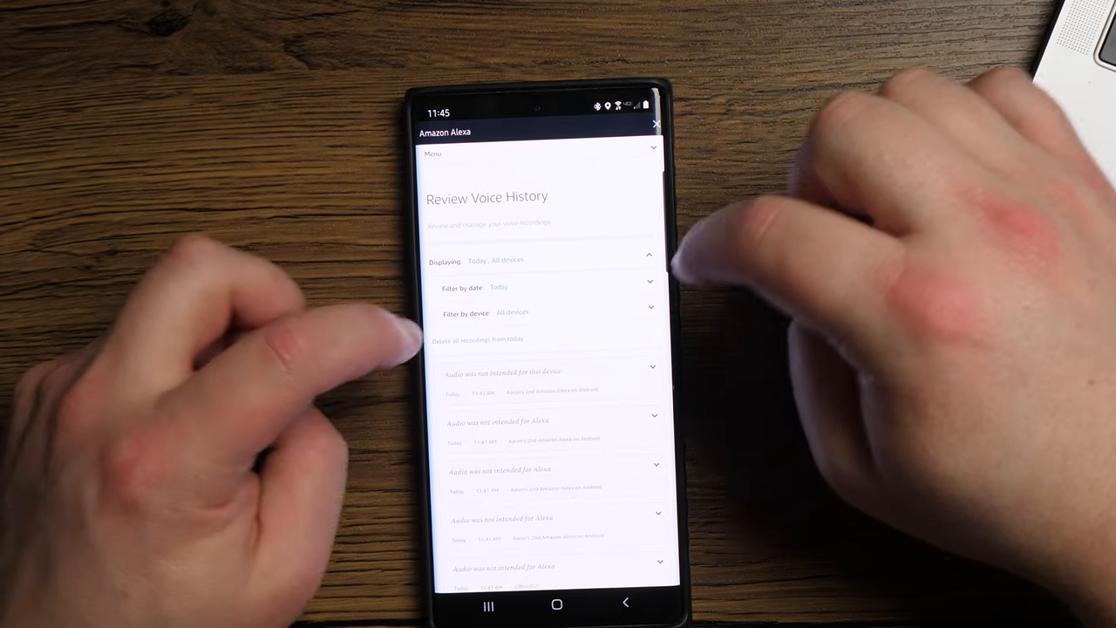
click(474, 338)
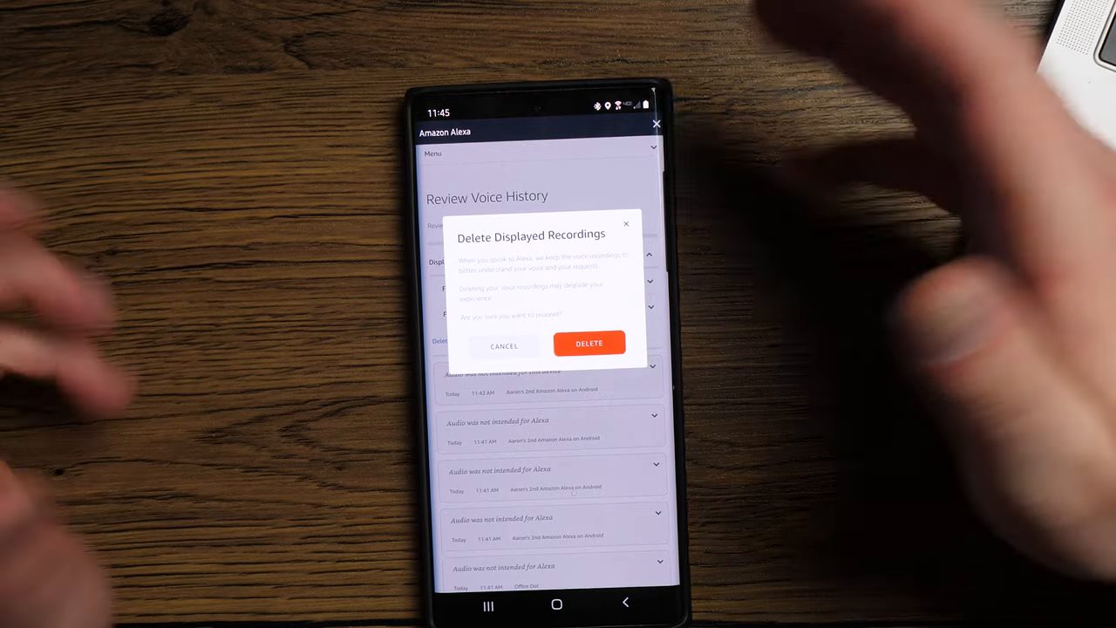
click(589, 342)
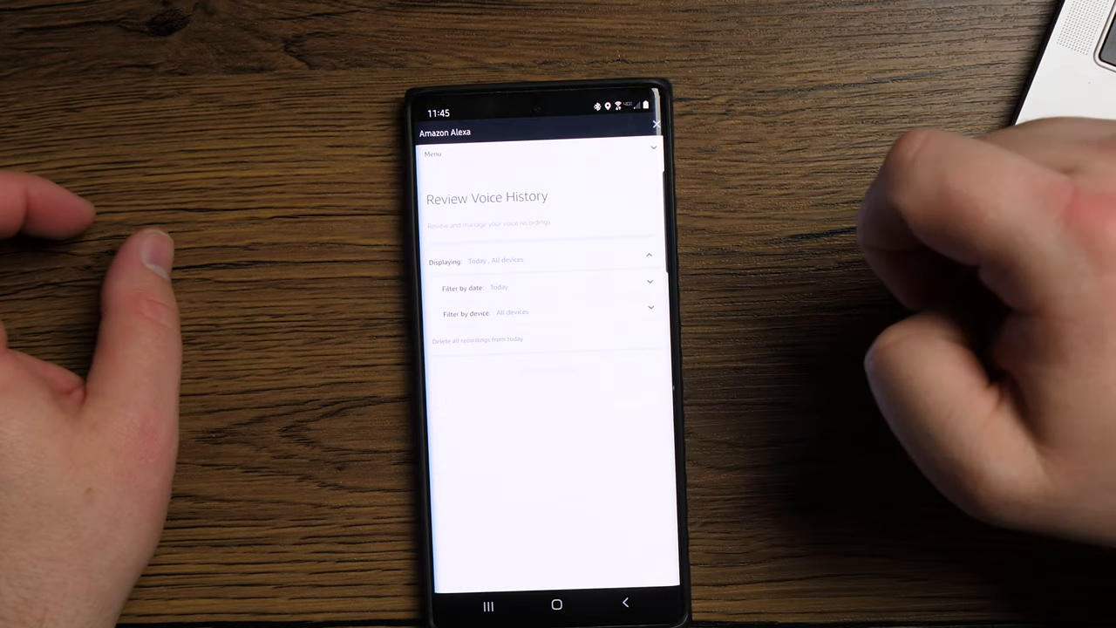